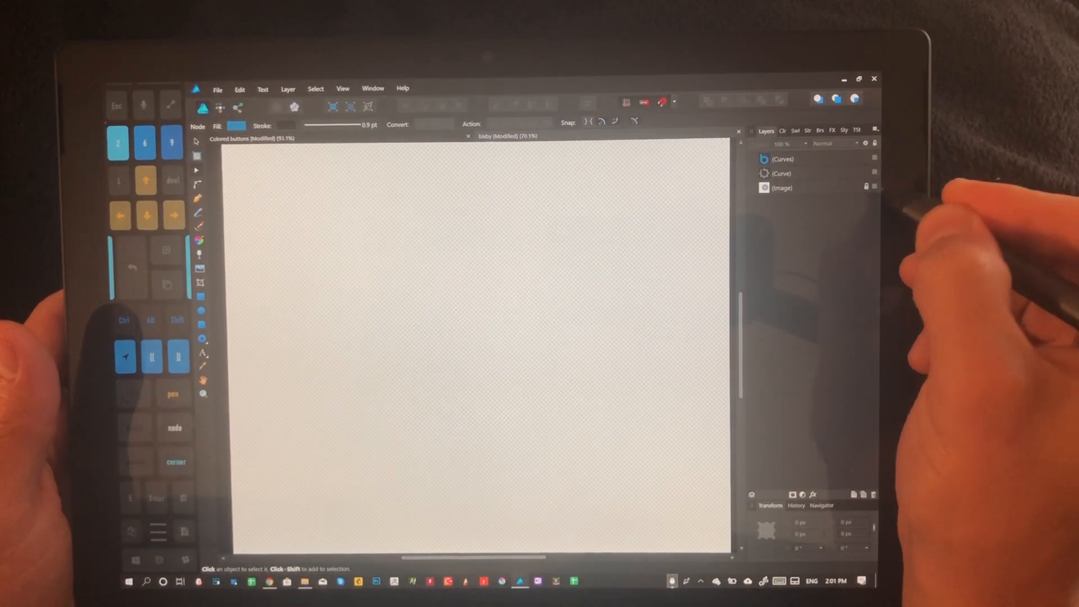
Step: Place a second copy of the small gear reference image on the blank canvas
left_click(783, 187)
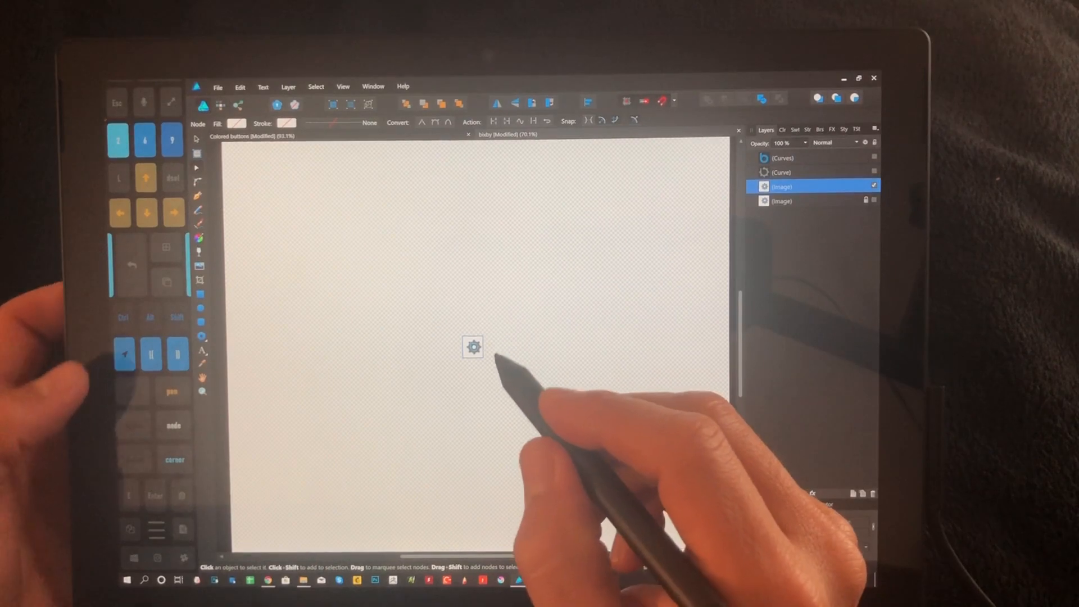
left_click(473, 346)
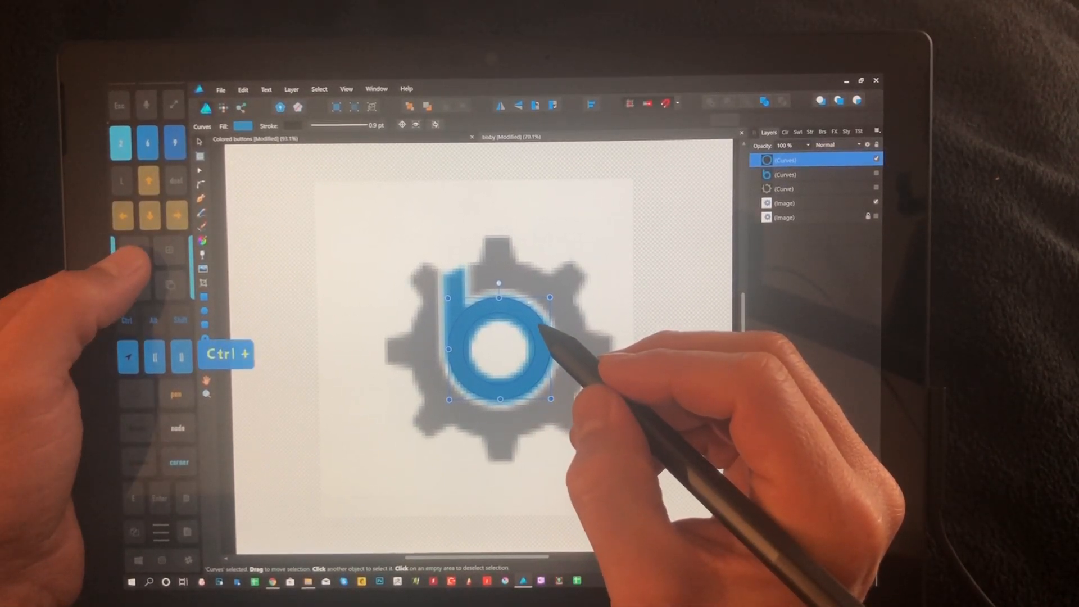
Step: Step back to the two stacked circles and subtract the smaller one, leaving a hollow blue ring
key("ctrl+z")
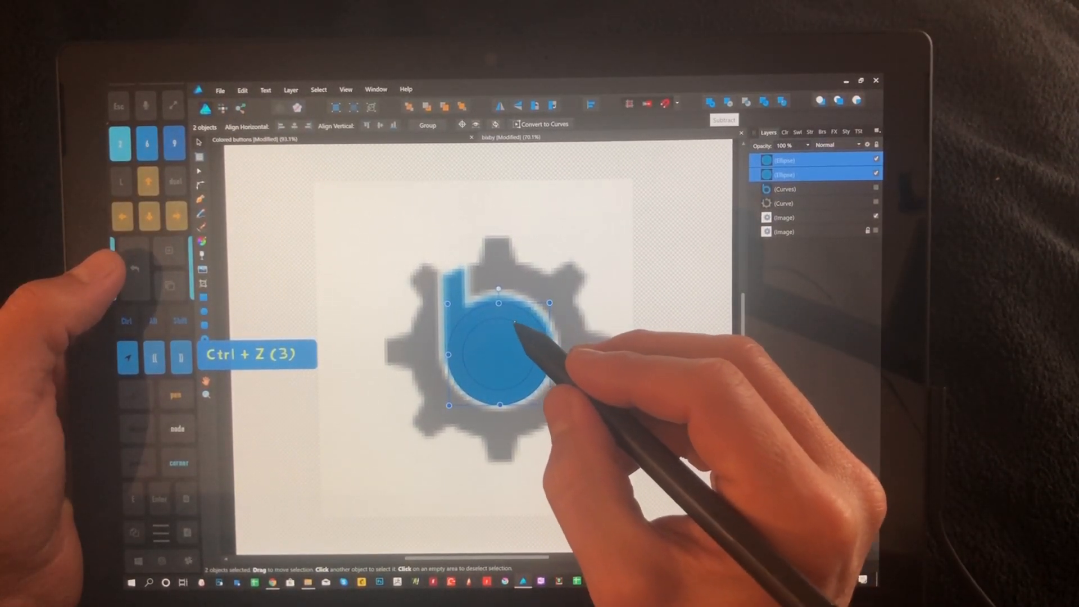
key("ctrl+z")
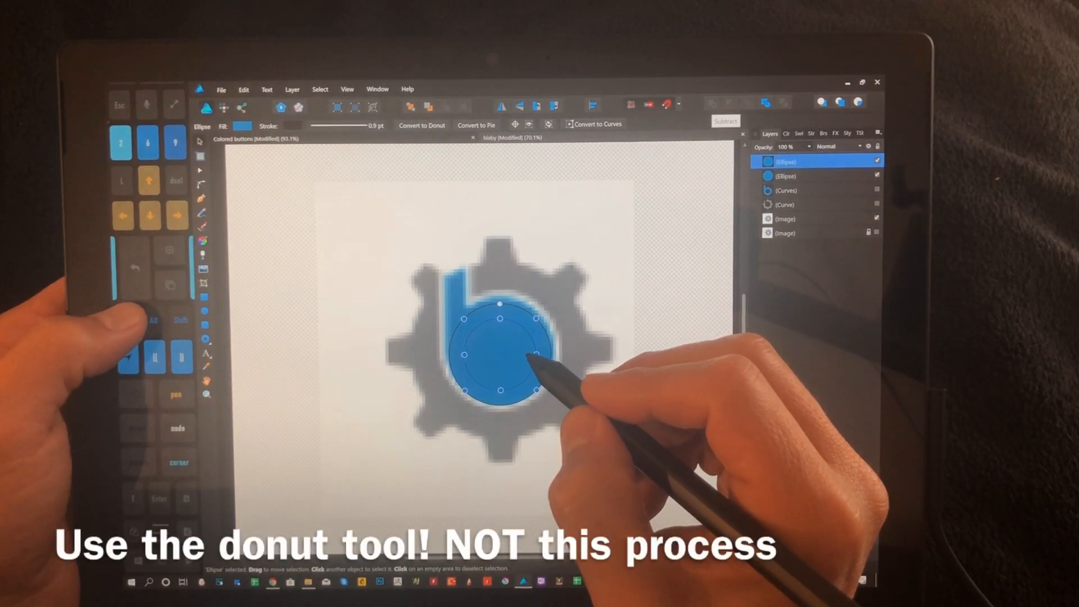
key("ctrl+shift")
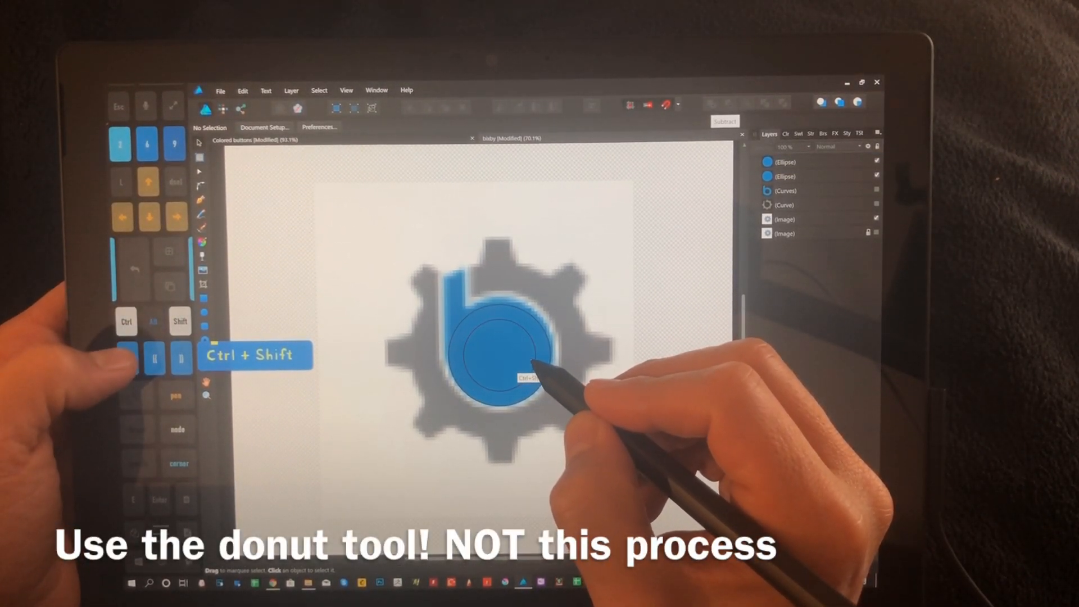
left_click(489, 358)
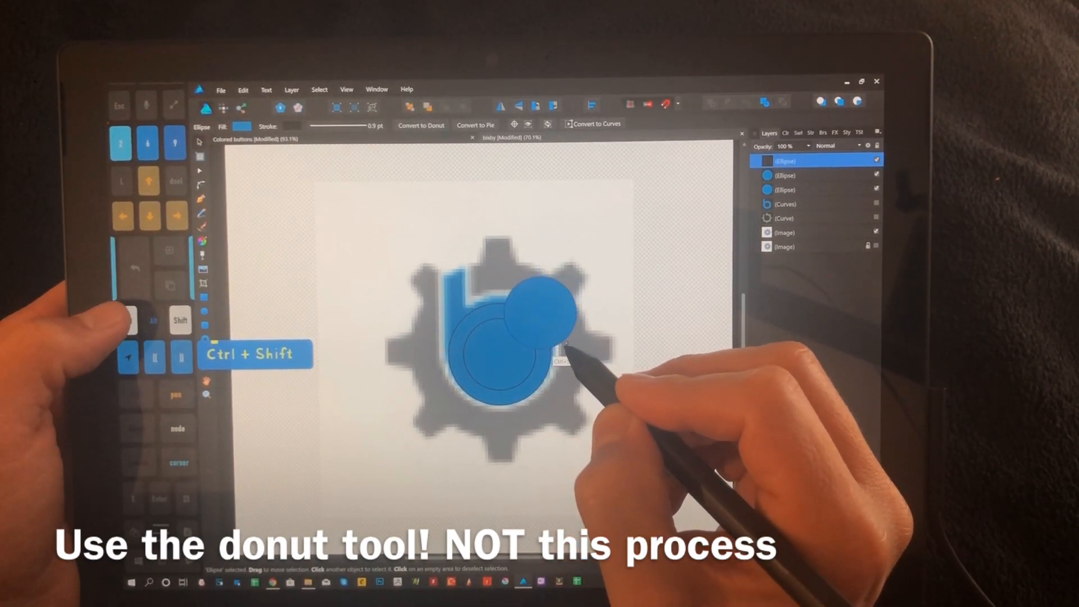
key("ctrl+shift+z")
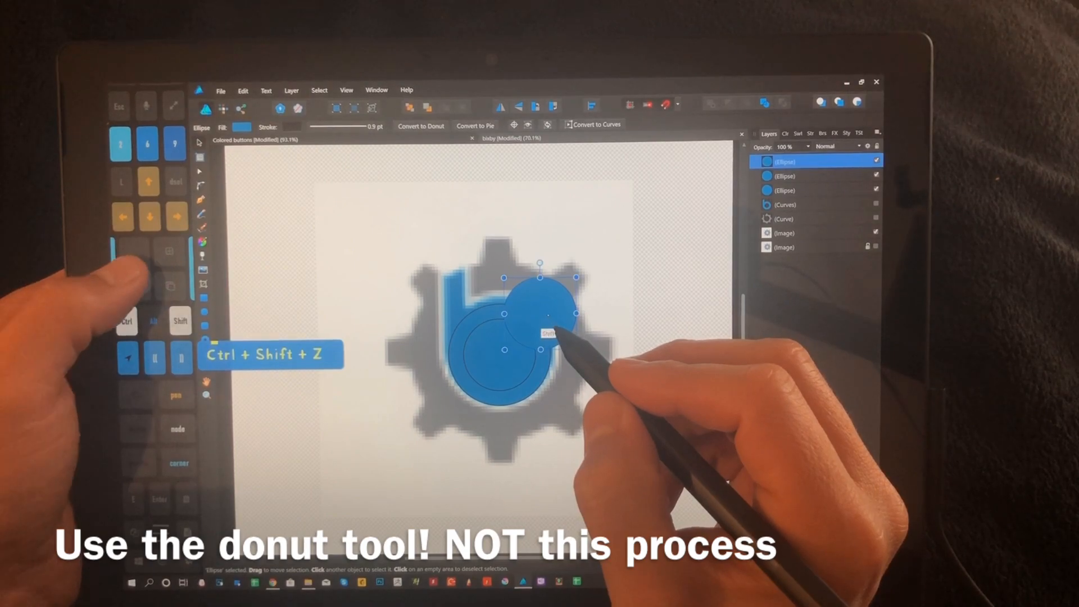
key("ctrl+shift+z")
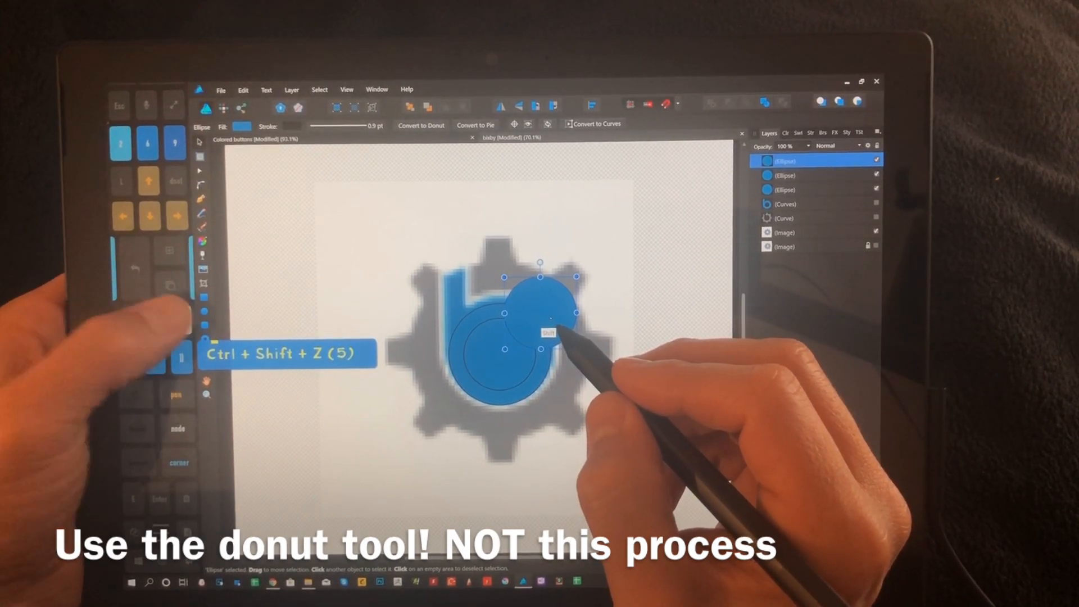
key("ctrl+z")
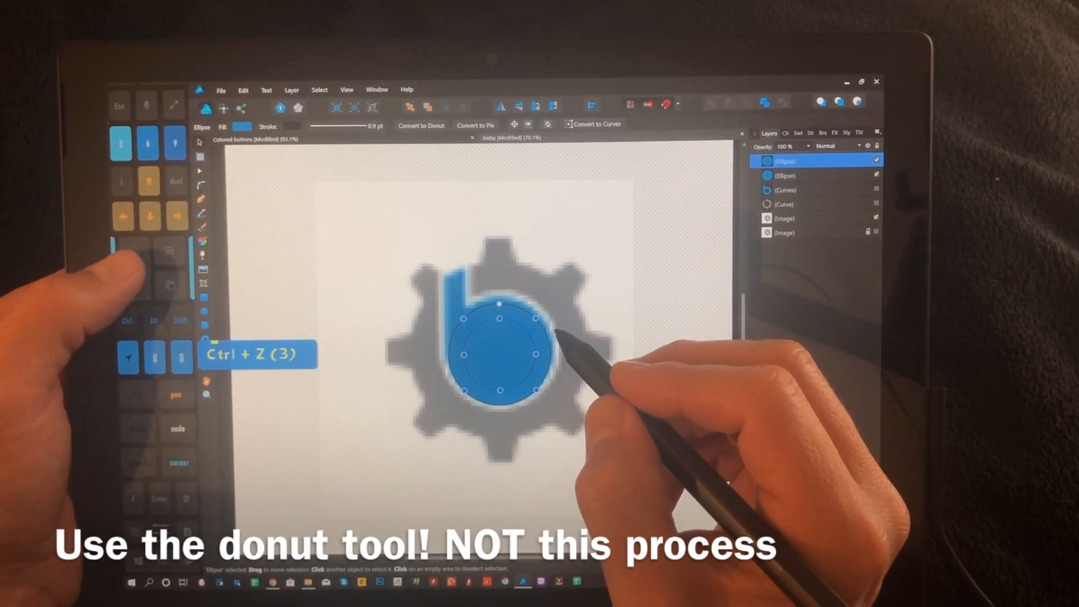
key("ctrl+z")
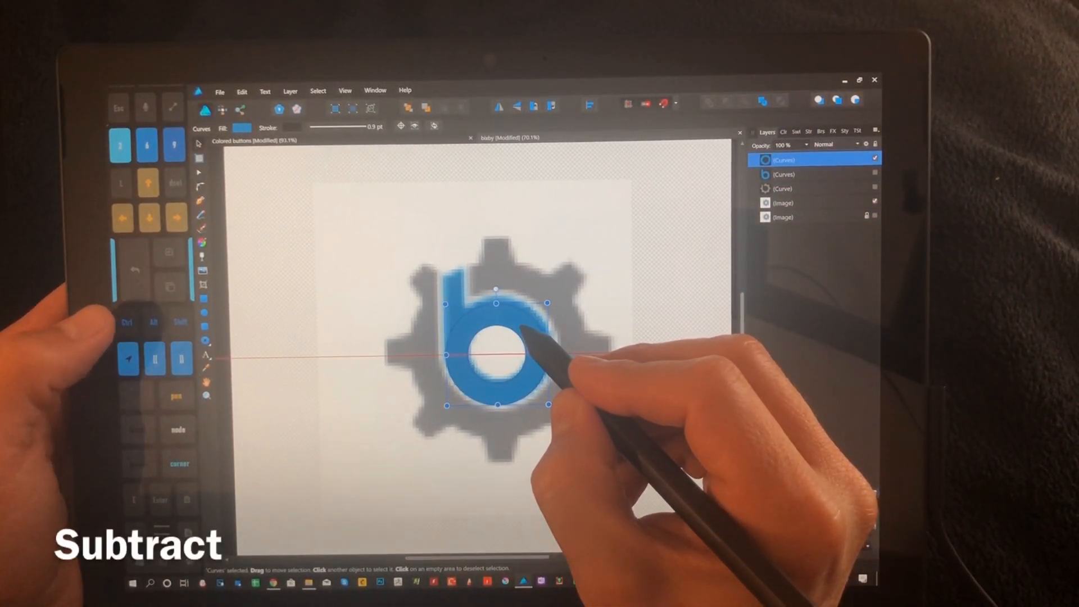
Step: Nudge the ring up, then down in Shift steps to sit level with the b's bowl
key("up")
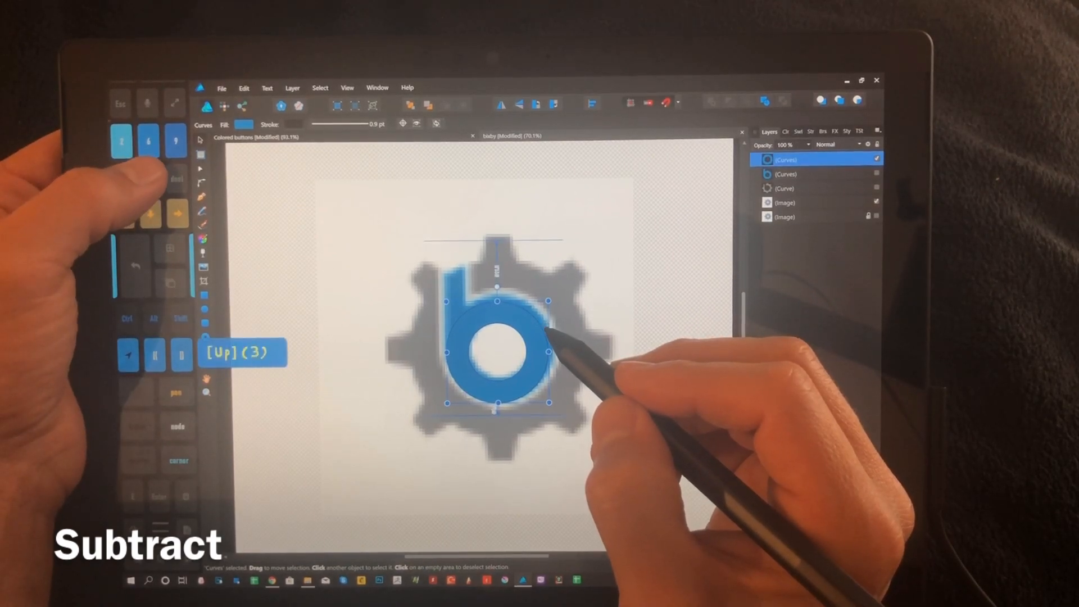
key("shift")
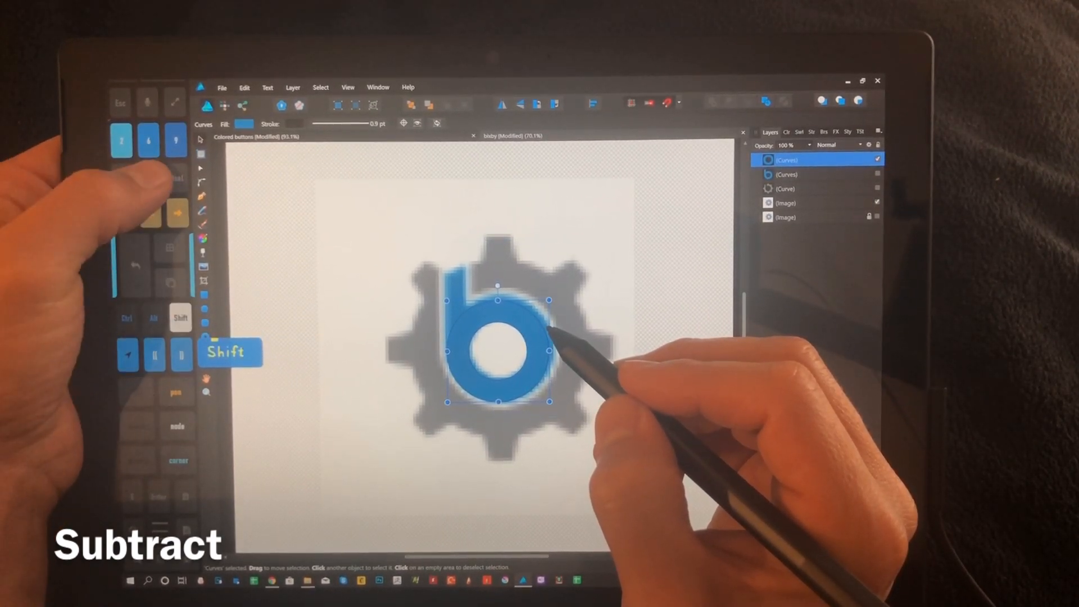
key("shift+down")
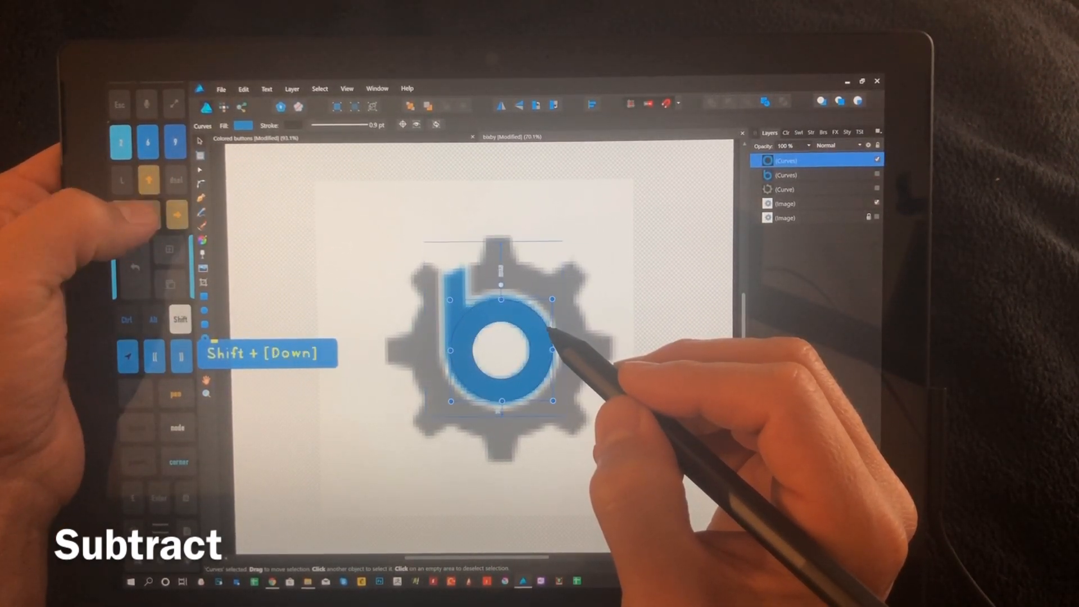
key("shift+down")
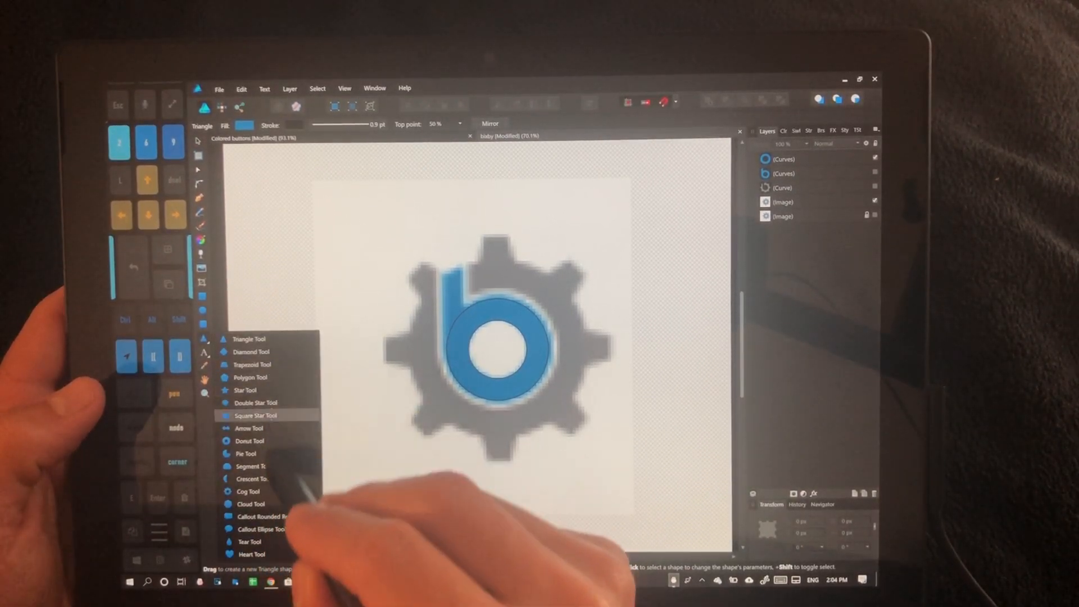
Step: Draw a cog outward from the reference gear's centre with the Cog Tool
left_click(248, 492)
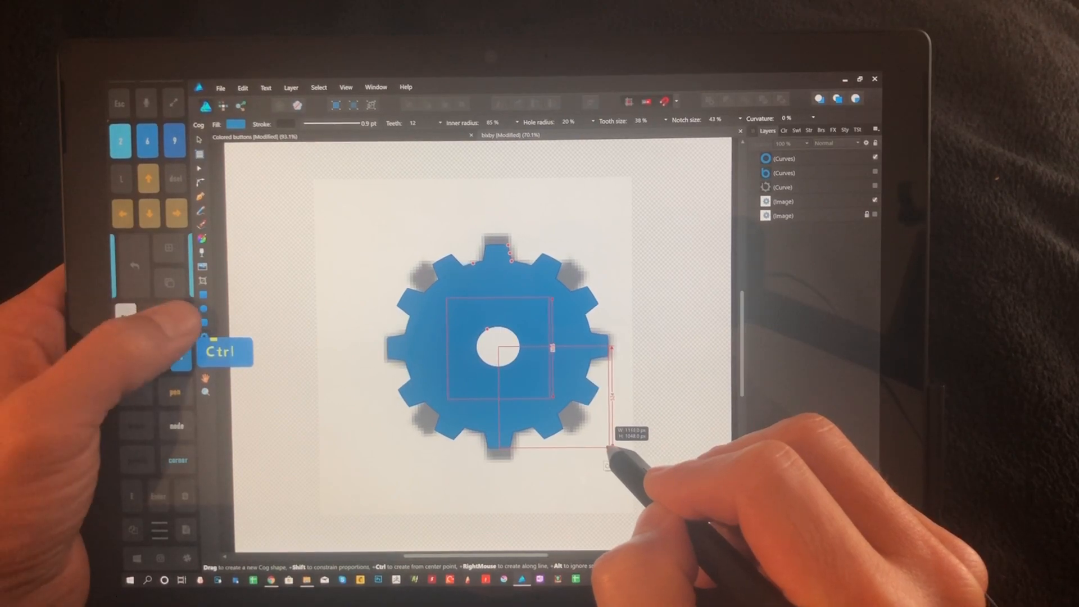
key("shift")
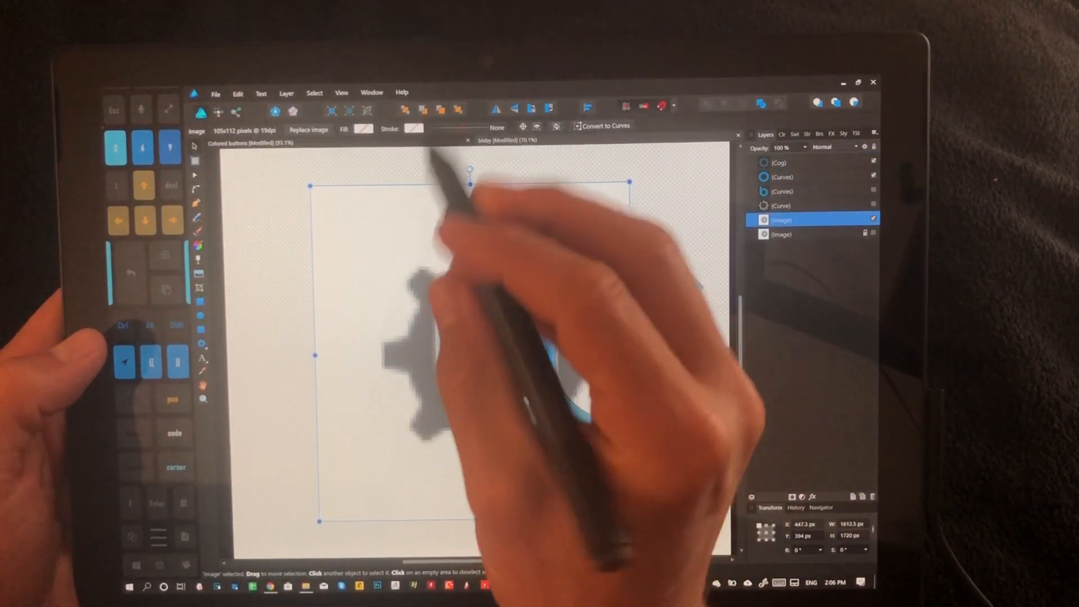
Step: Fill the cog layer with gray and fit its eight teeth over the reference gear
left_click(781, 162)
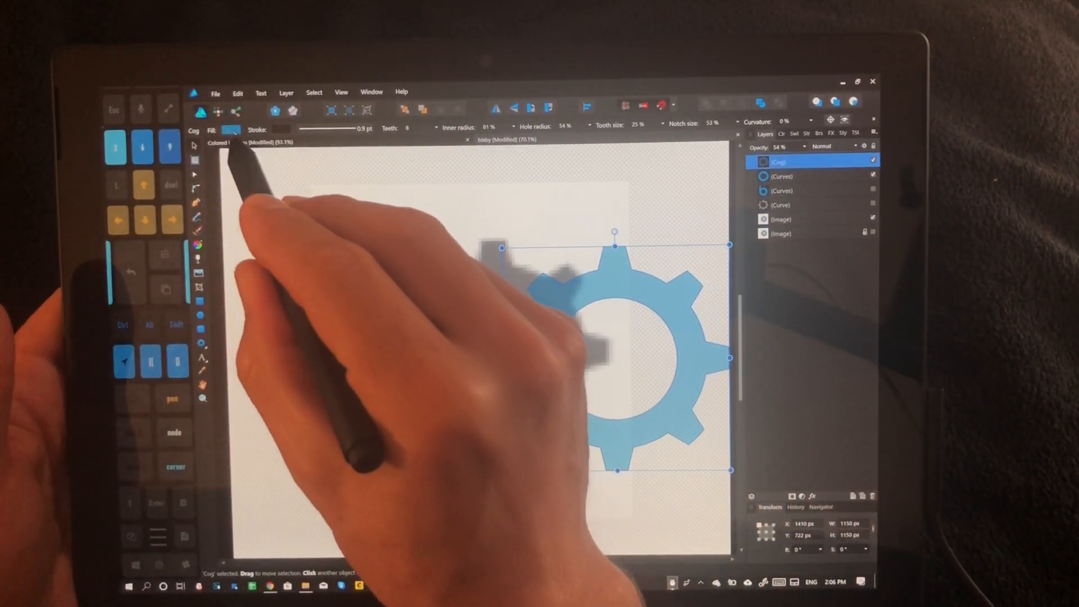
left_click(232, 130)
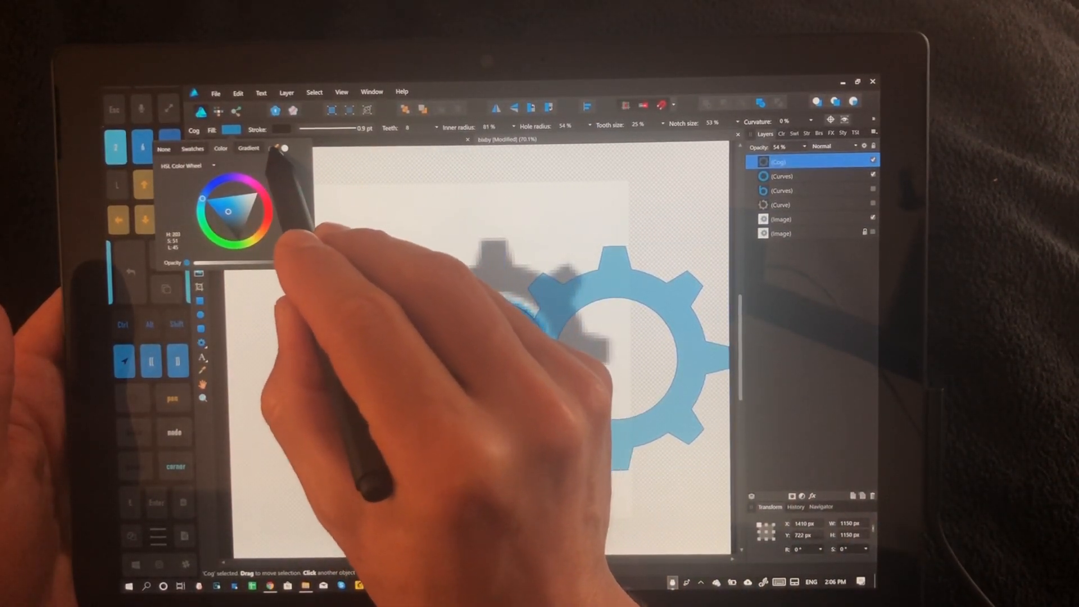
left_click(619, 331)
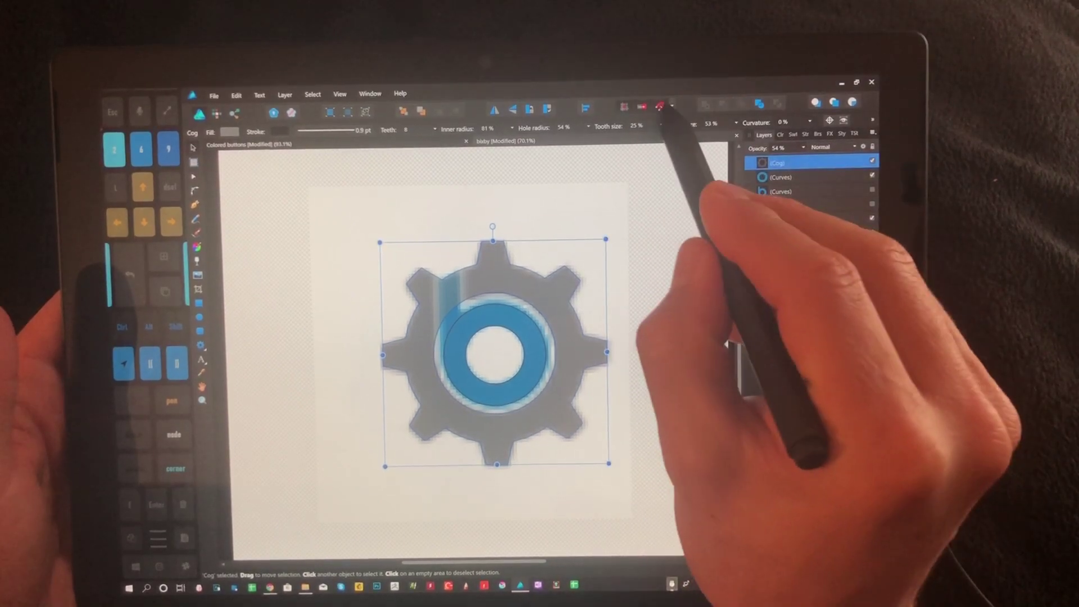
left_click(641, 106)
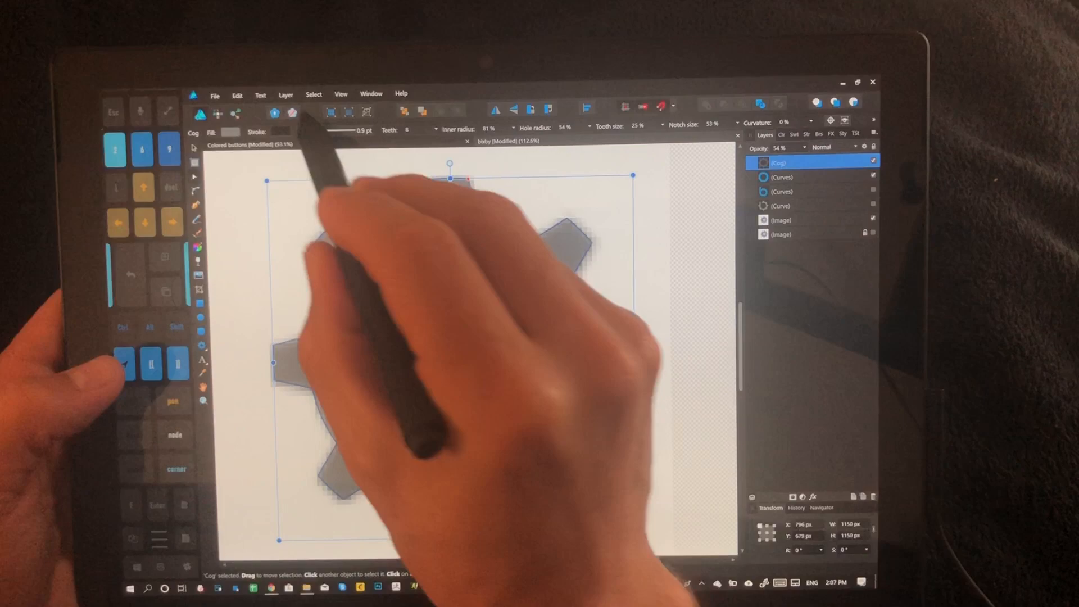
Step: Convert the gray cog to curves from the Layer menu
left_click(285, 95)
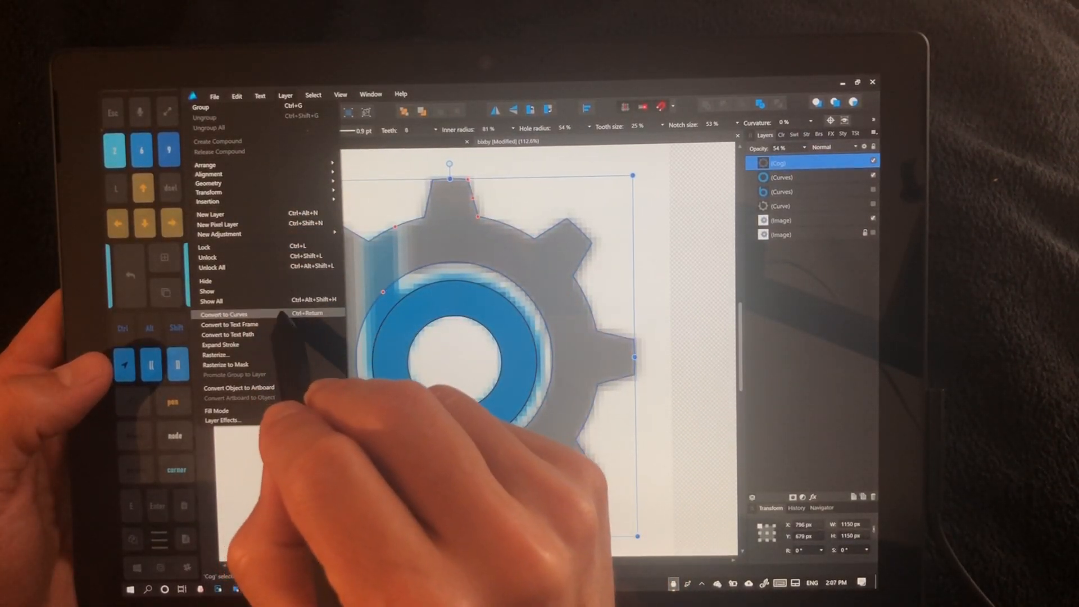
left_click(223, 313)
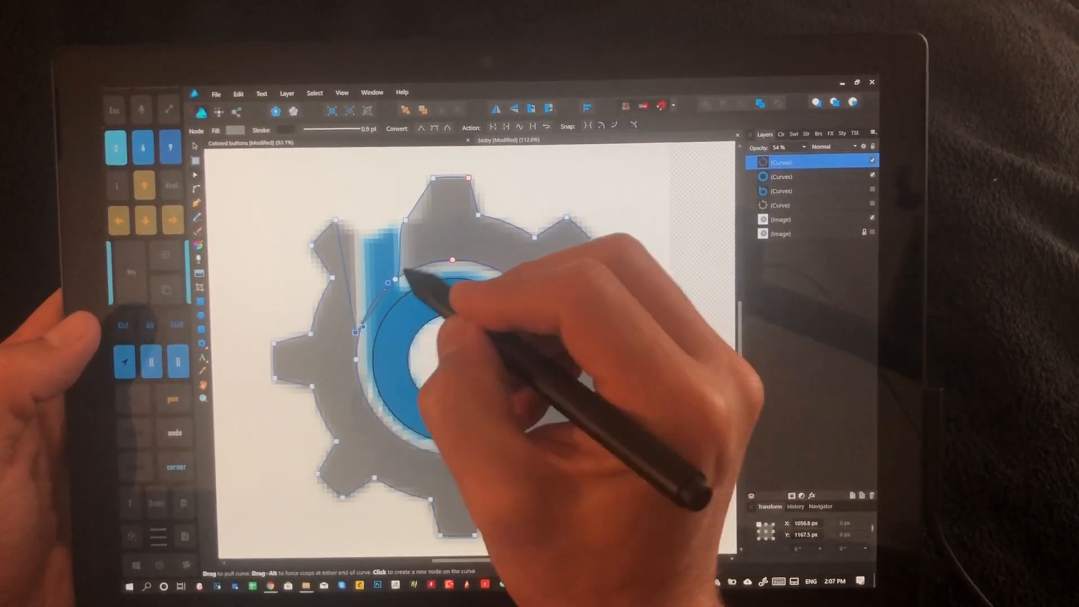
Step: Undo the latest node edits, restoring the opaque cog with its notch around the stem
key("ctrl")
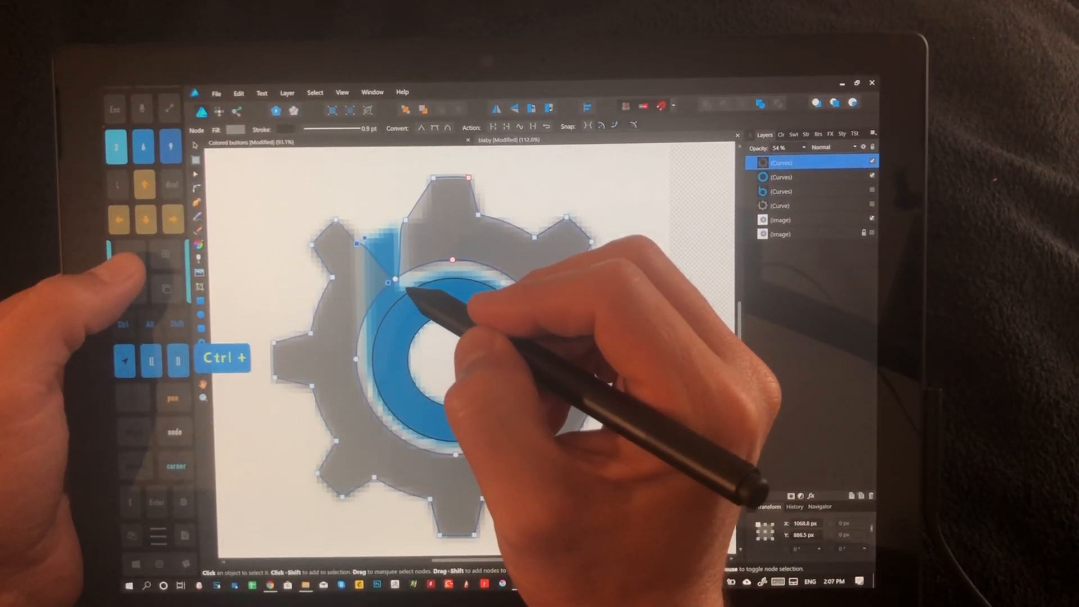
key("ctrl+z")
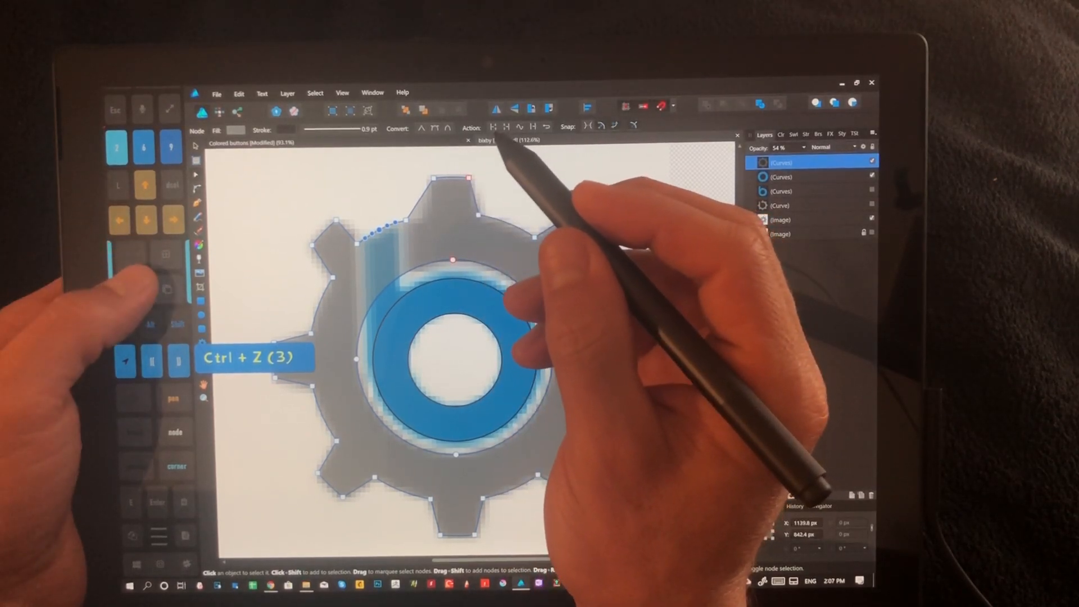
key("ctrl+z")
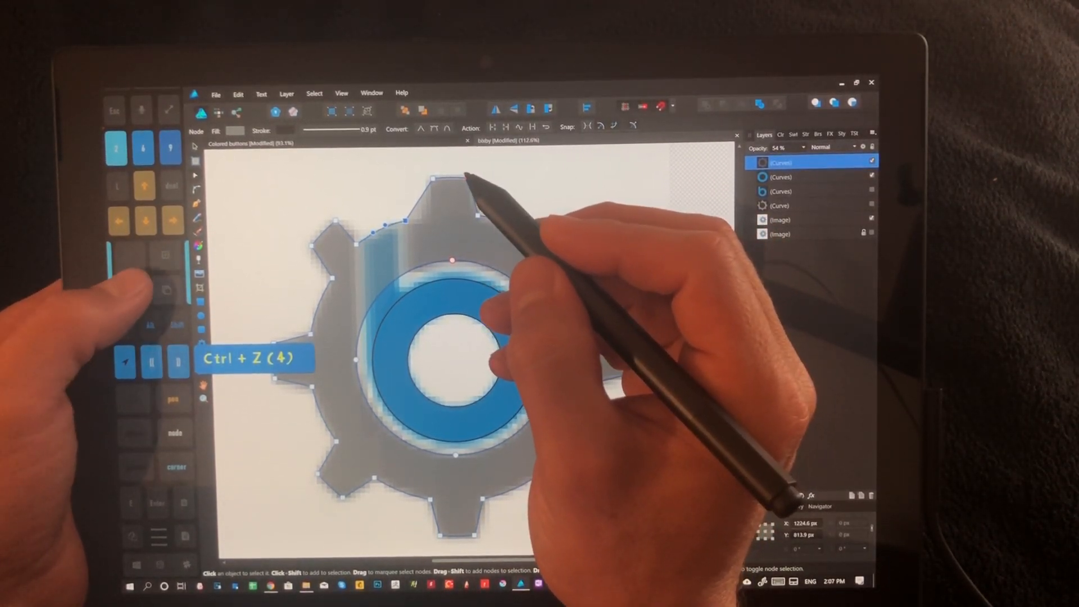
key("ctrl+z")
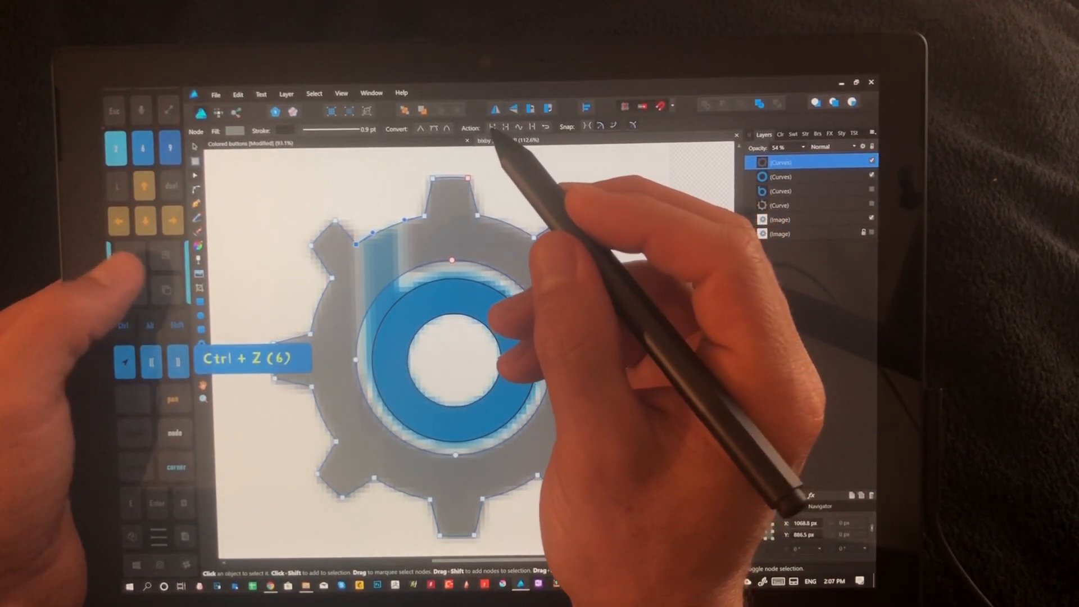
key("ctrl+z")
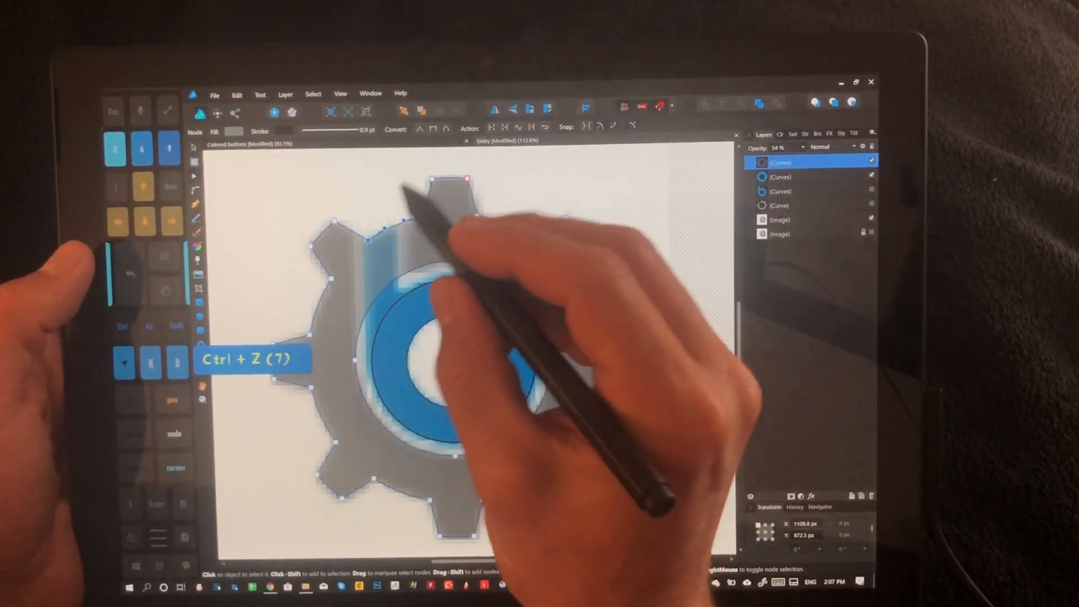
key("ctrl+z")
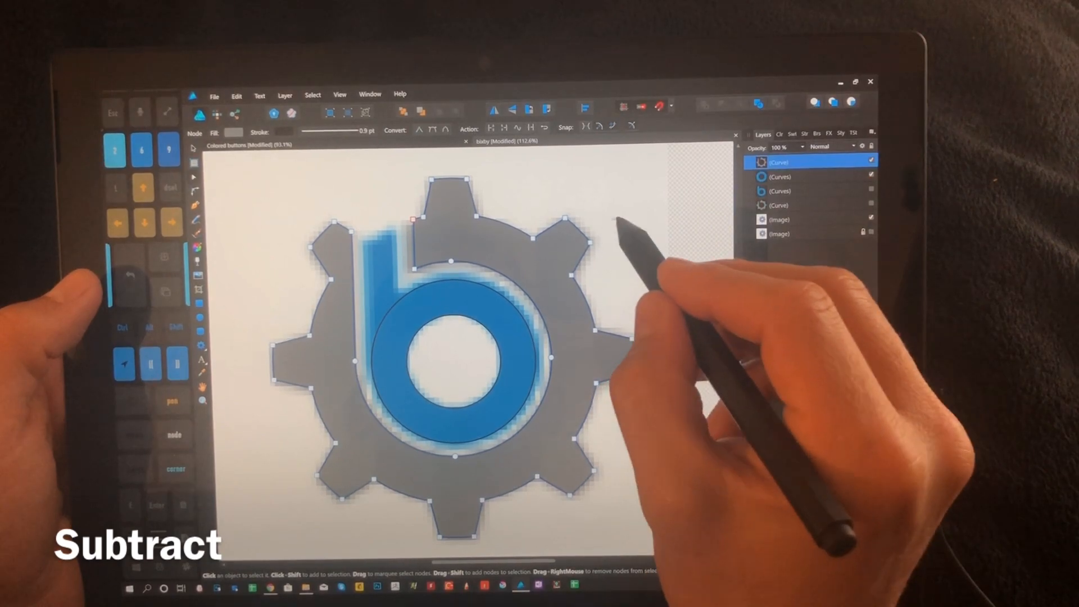
Step: Select the reference image, undo once, and draw a tall rectangle from its centre over the stem
left_click(791, 218)
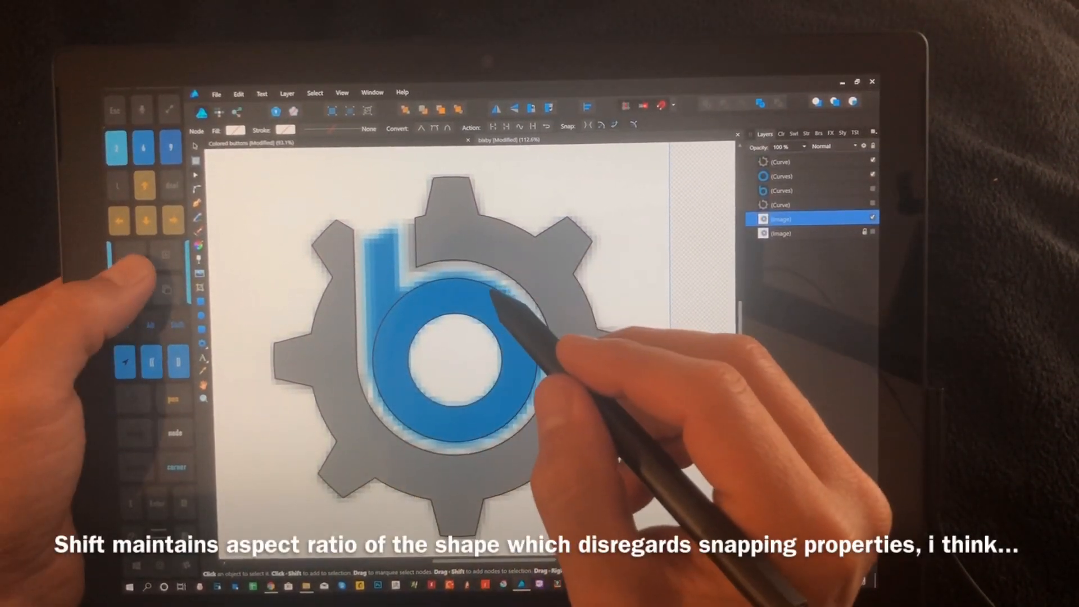
key("ctrl+z")
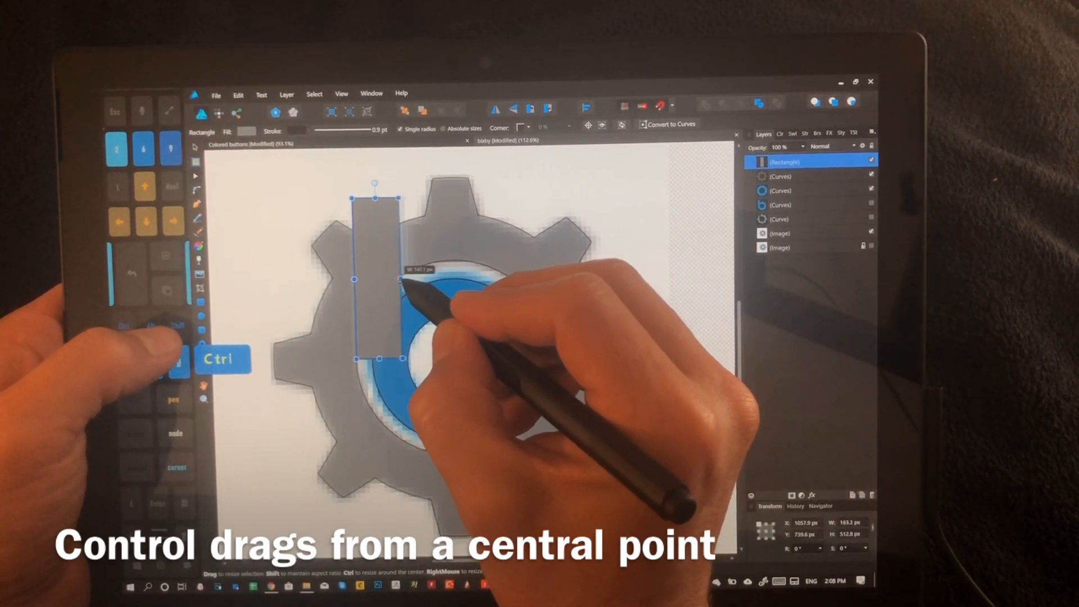
key("shift")
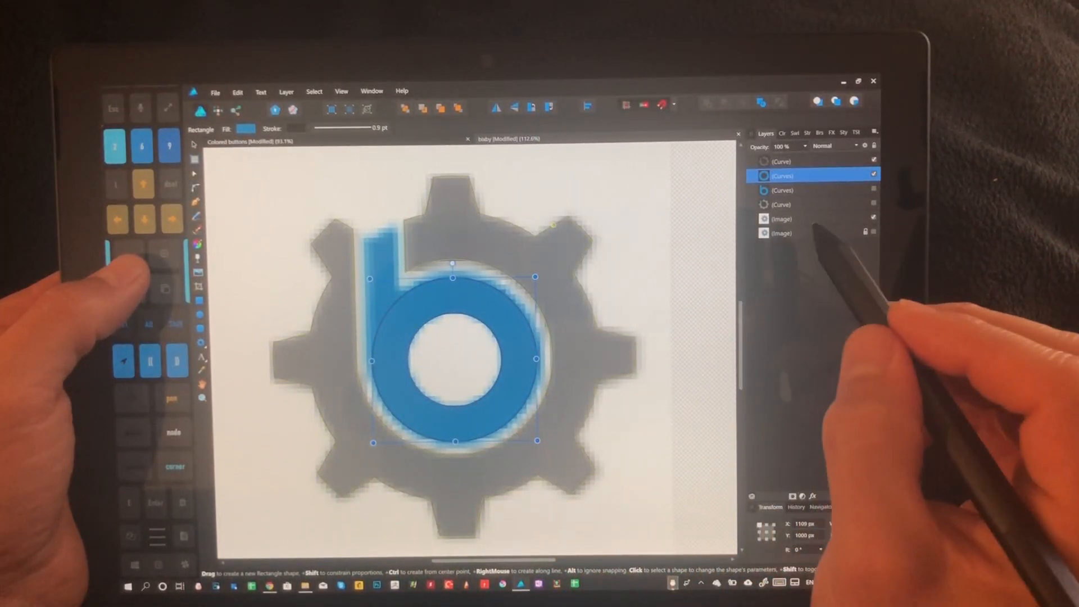
Step: Undo three changes back to the uncut semi-transparent gear and select the gear curve
key("ctrl+z")
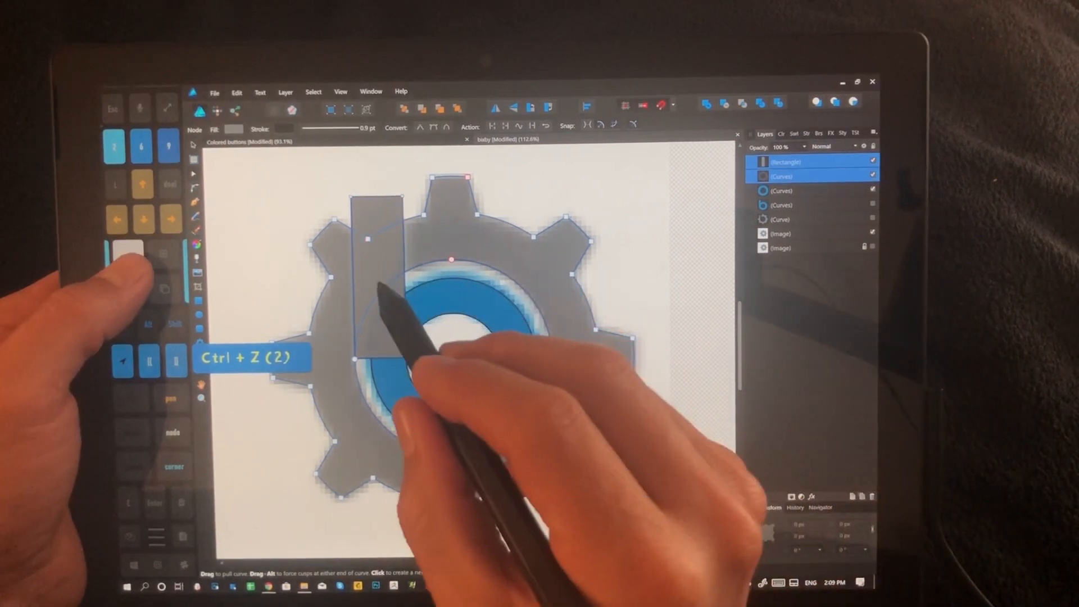
key("ctrl+z")
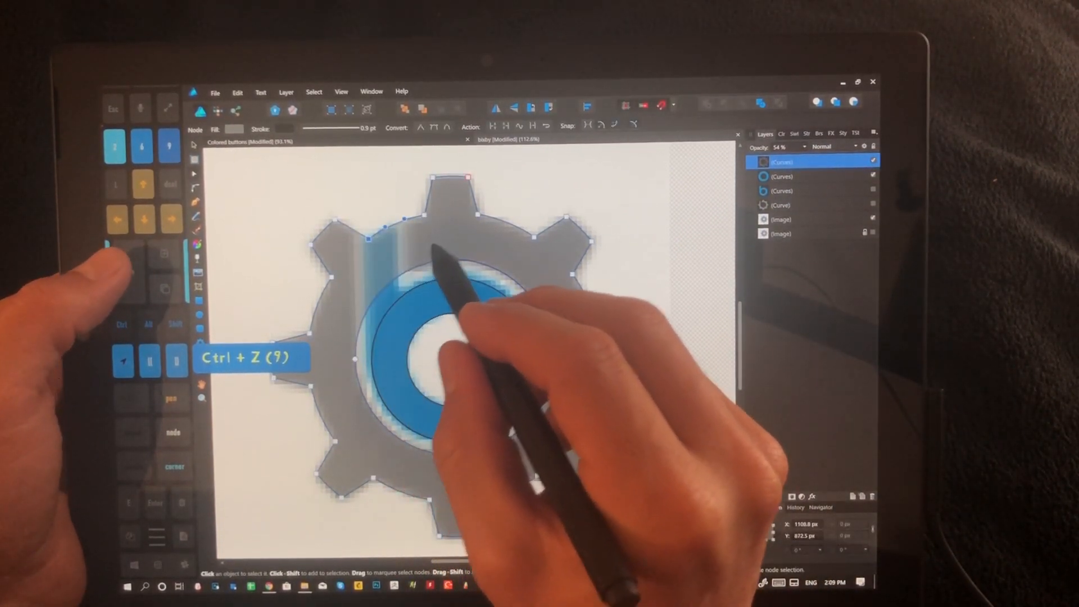
key("ctrl+z")
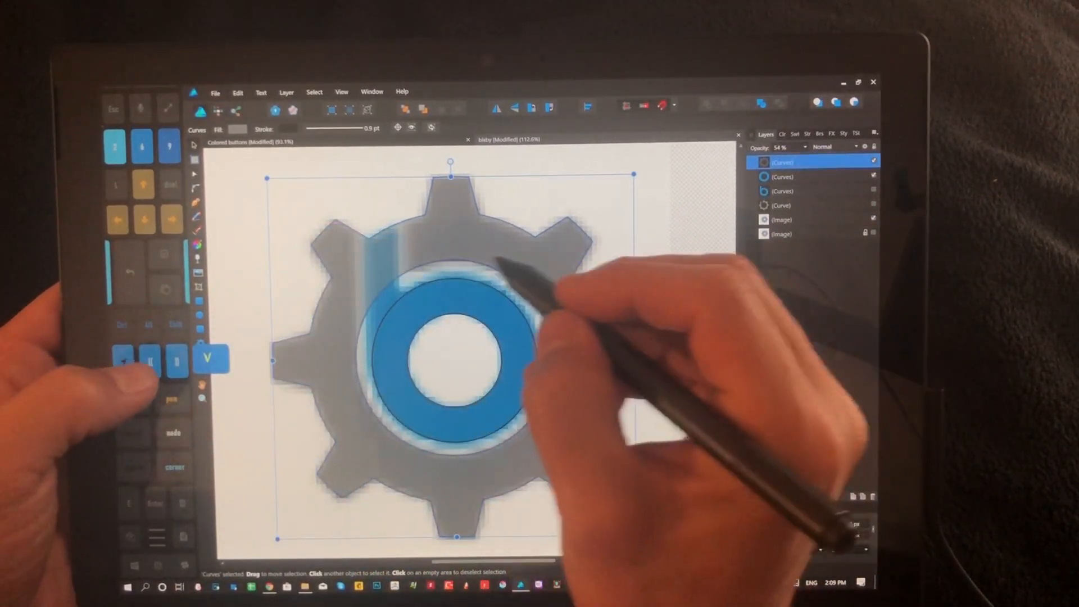
key("alt")
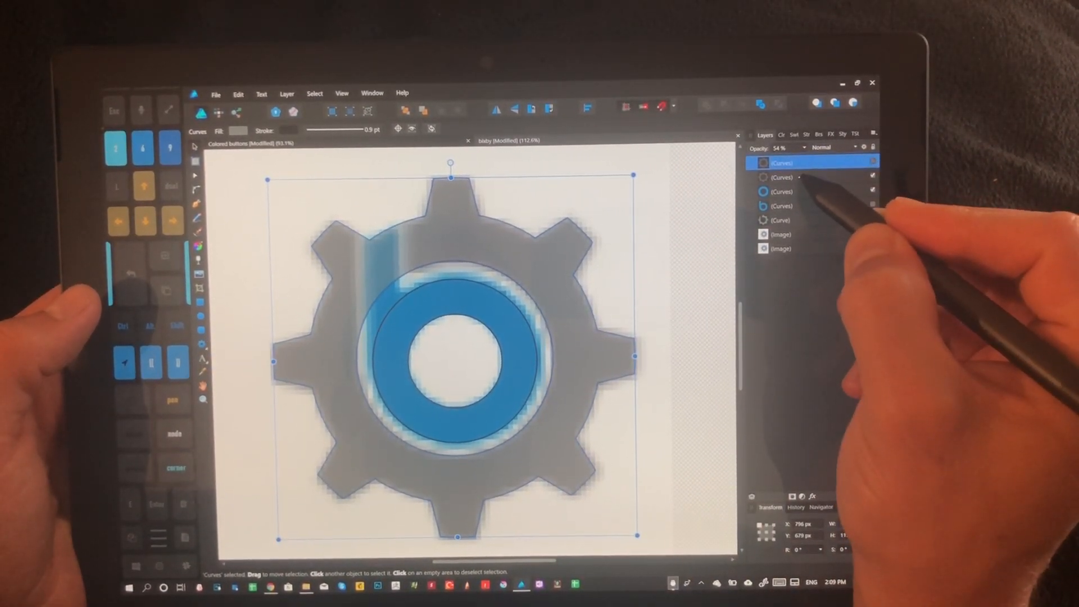
left_click(785, 177)
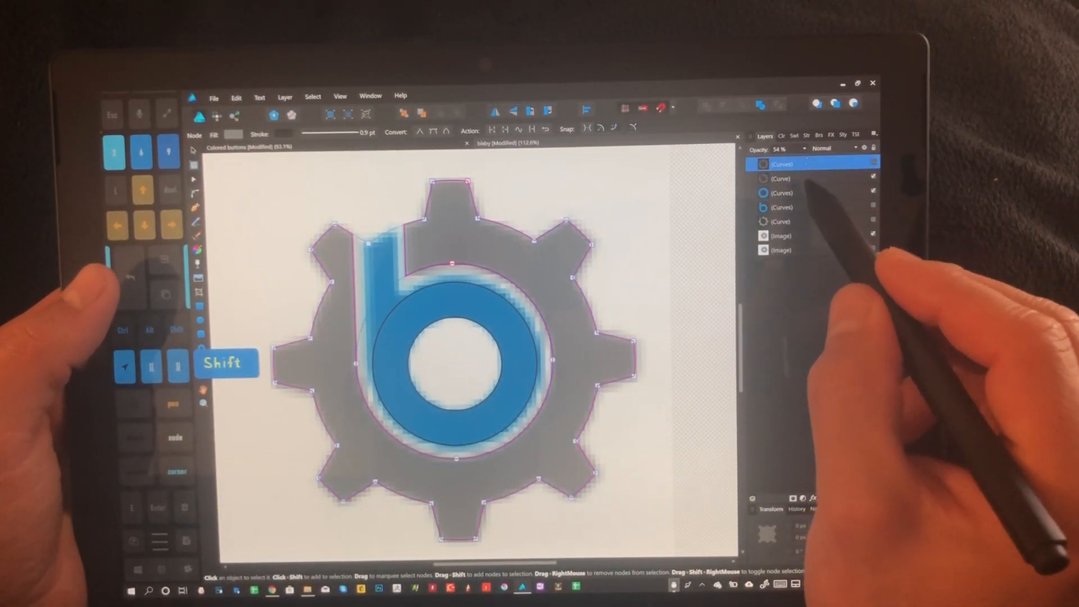
Step: Select the stem curve and gear outline layers while fitting the rectangle over the b's stem
left_click(781, 178)
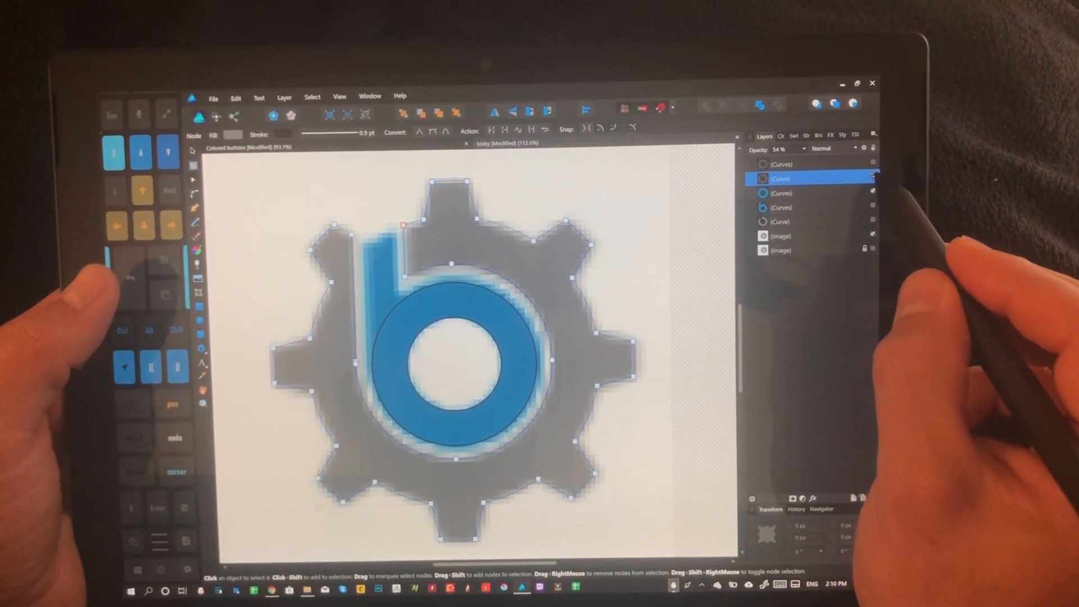
left_click(812, 164)
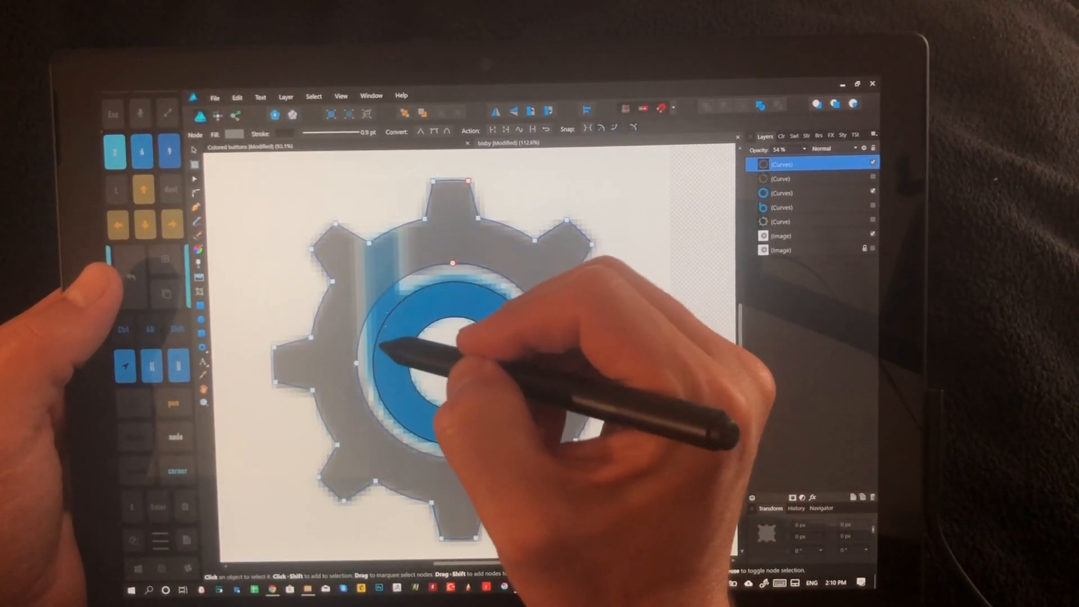
left_click(812, 193)
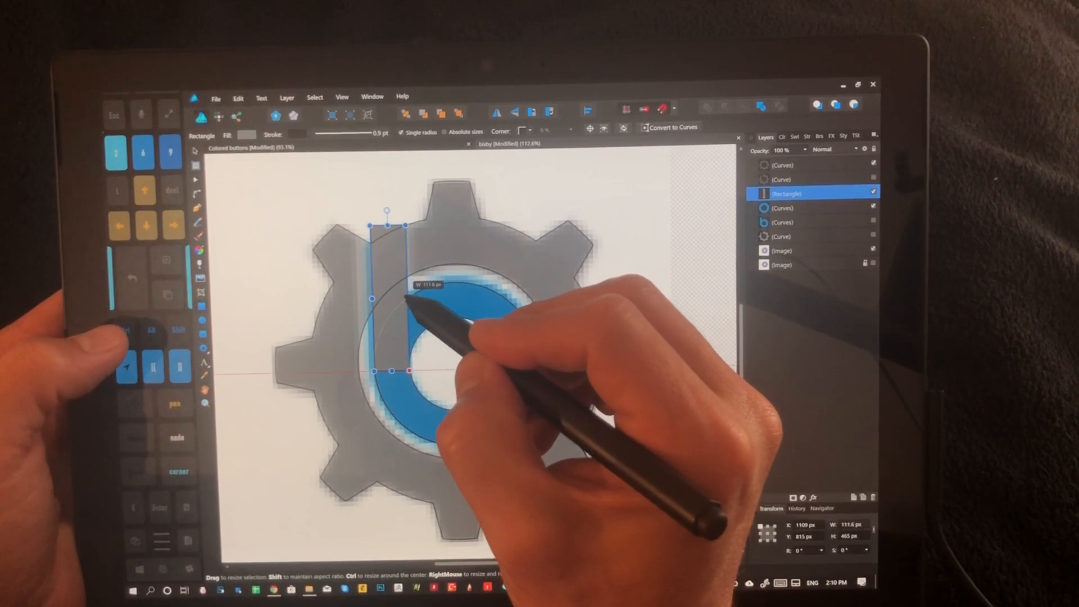
Step: Narrow the rectangle's width to match the b's stem in the reference
left_click_drag(407, 293, 390, 293)
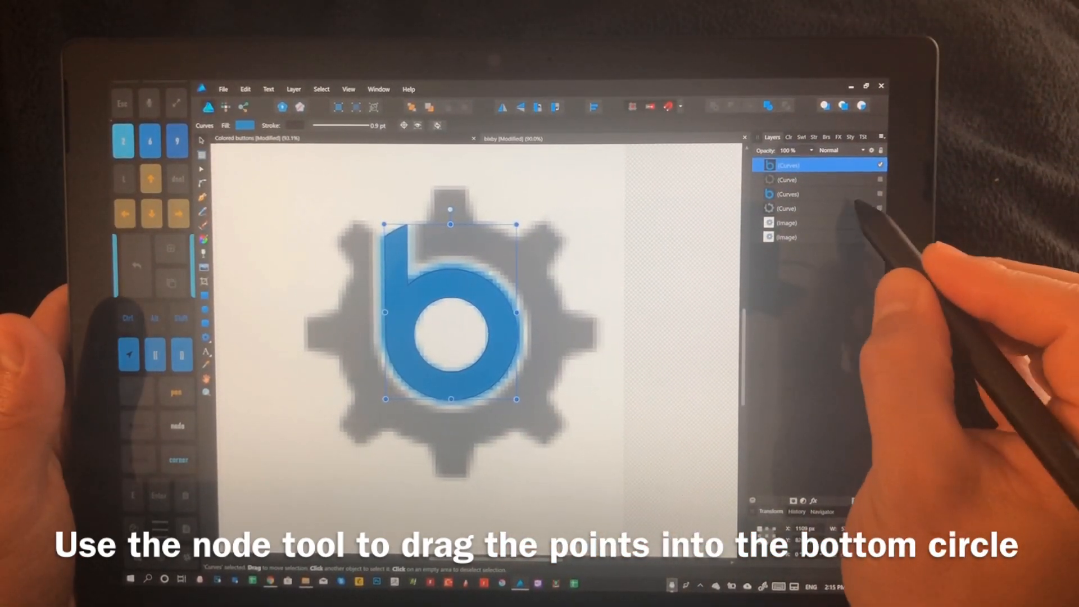
Step: Select the gray gear outline and the raster reference image layers
left_click(812, 180)
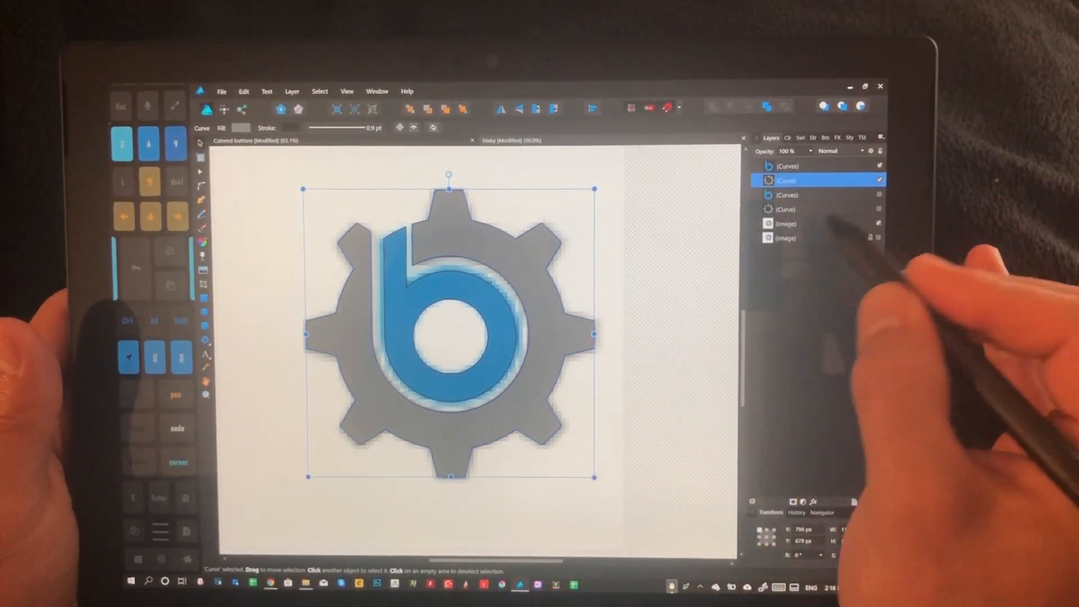
left_click(785, 223)
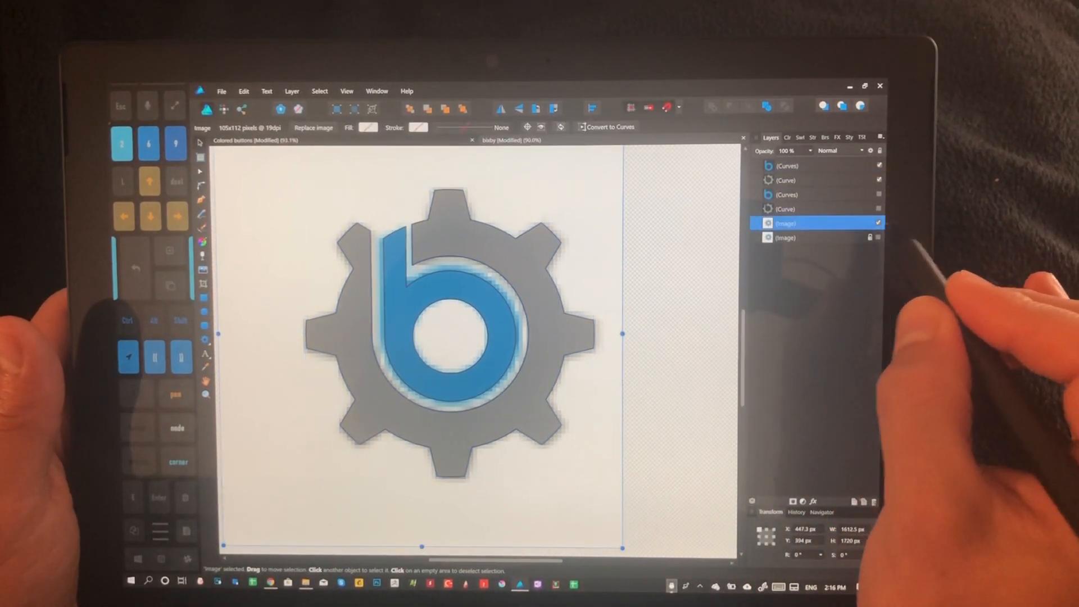